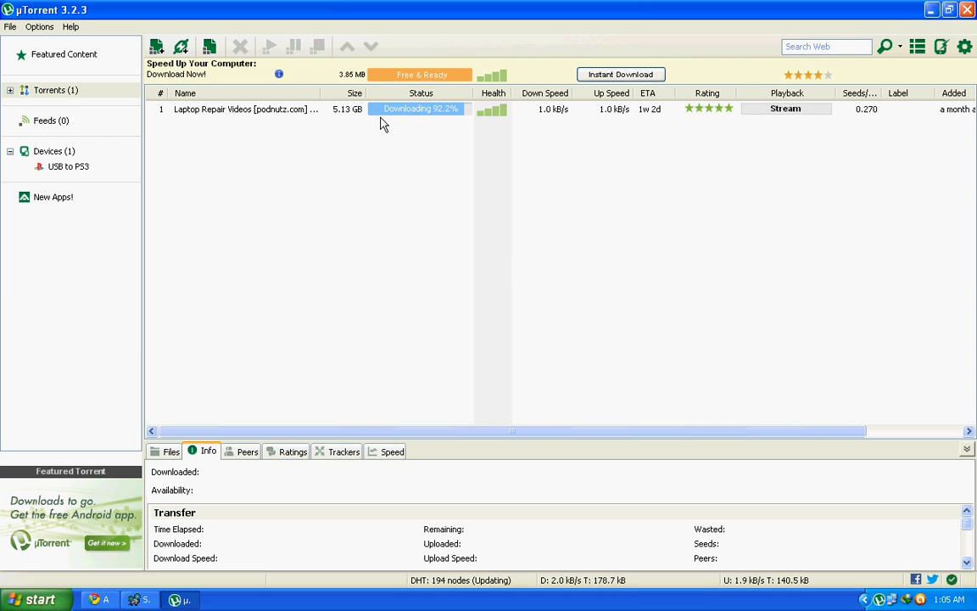
mouse_move(465, 112)
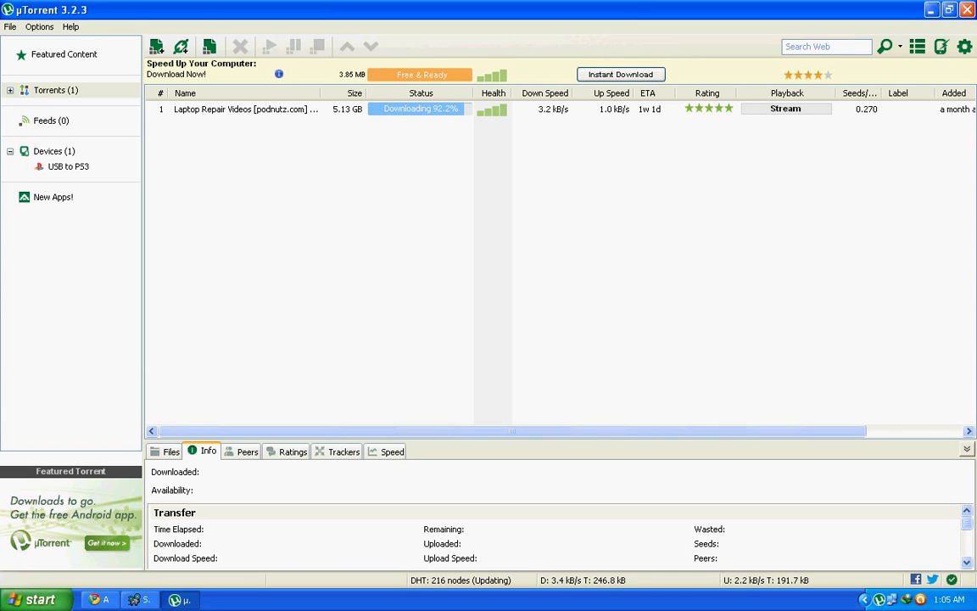
- Select the Laptop Repair Videos torrent and show its right-click actions
click(245, 109)
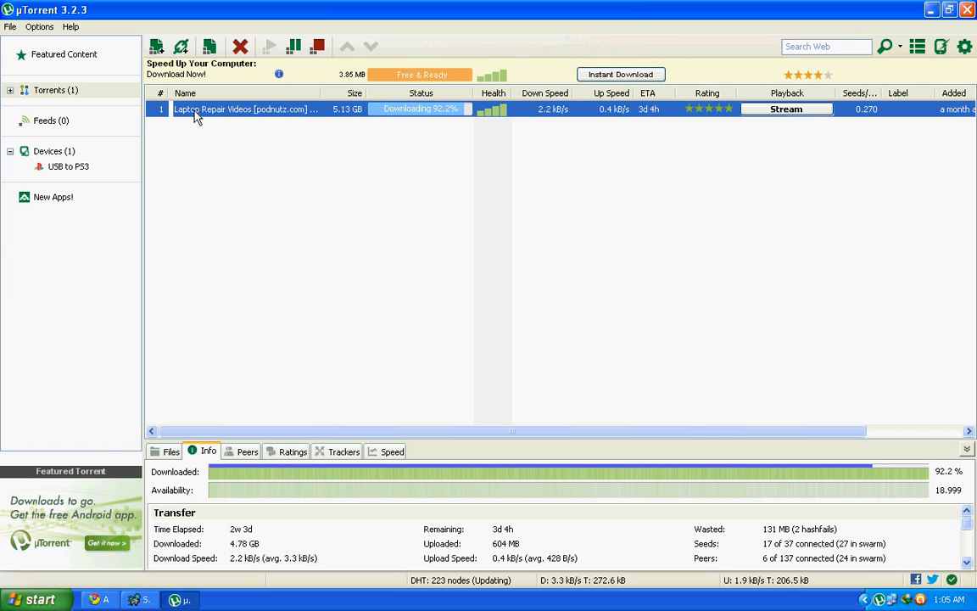
right_click(246, 108)
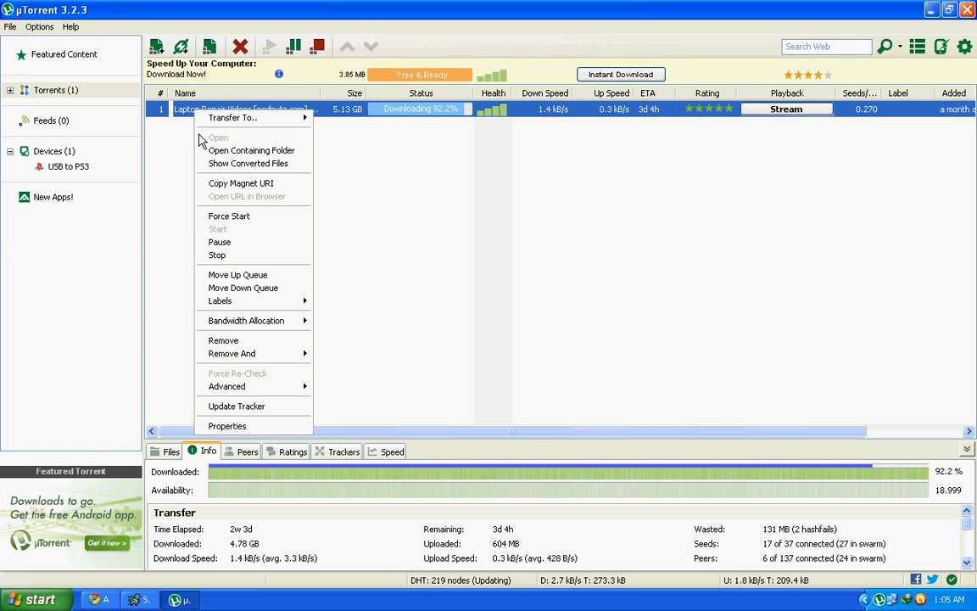
mouse_move(228, 426)
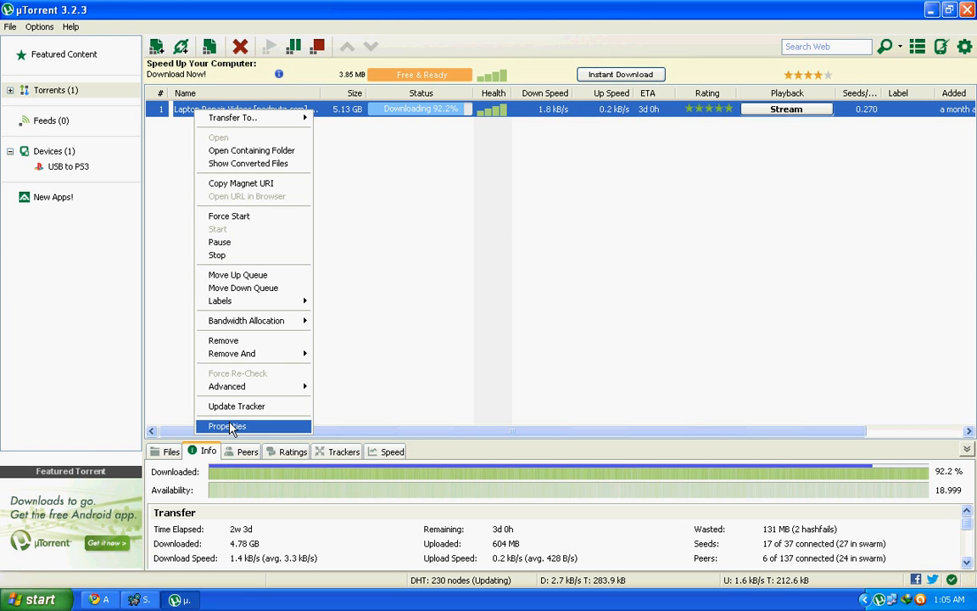
- In Properties, set Maximum upload rate under Bandwidth Settings to 1 kB/s and confirm with OK
click(227, 426)
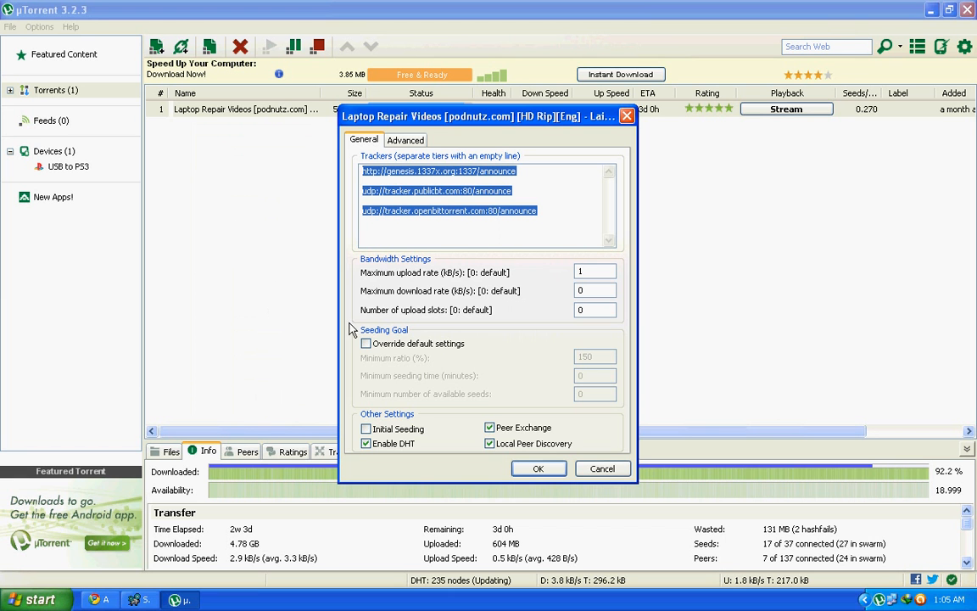
mouse_move(380, 282)
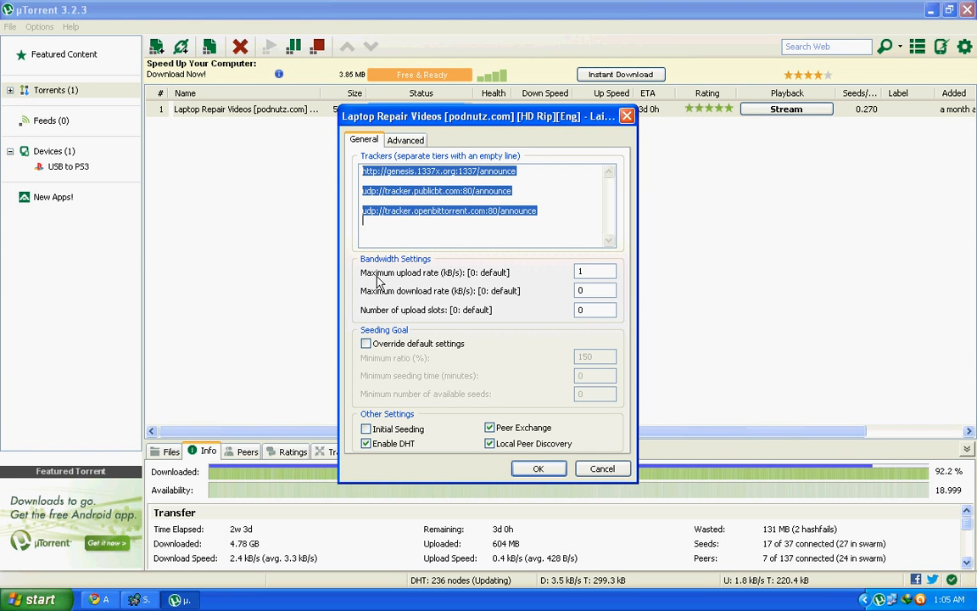
mouse_move(424, 278)
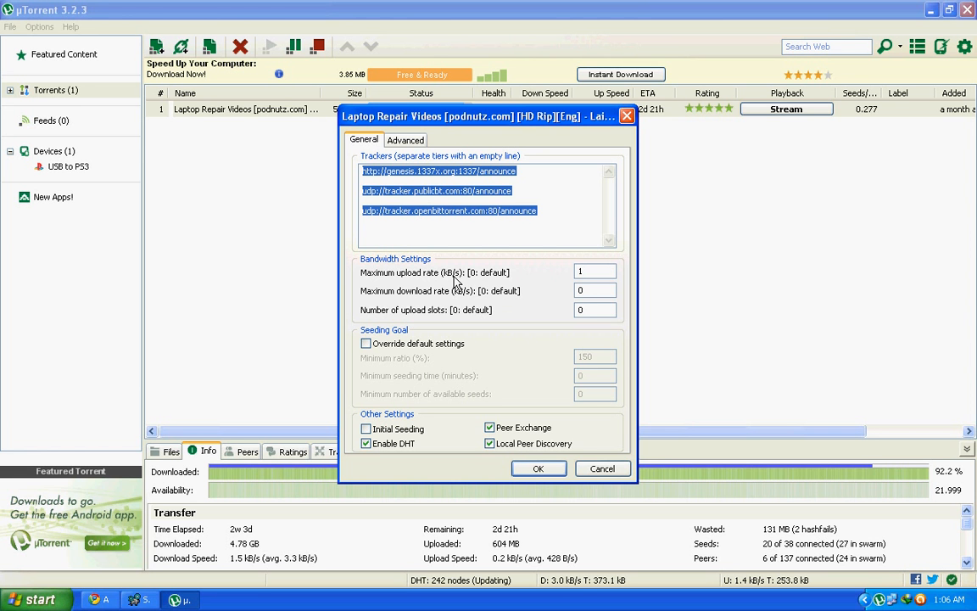
mouse_move(478, 268)
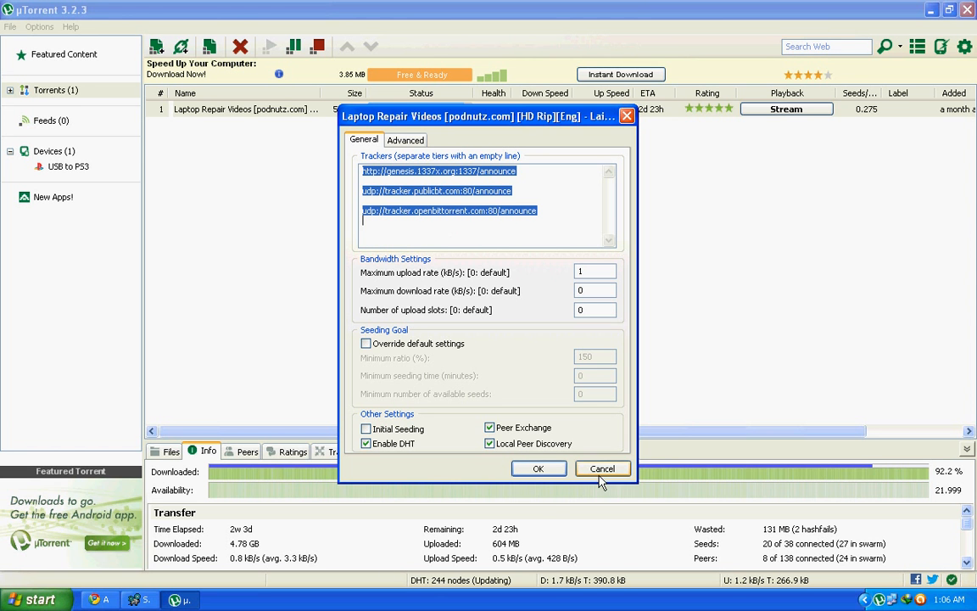
click(539, 468)
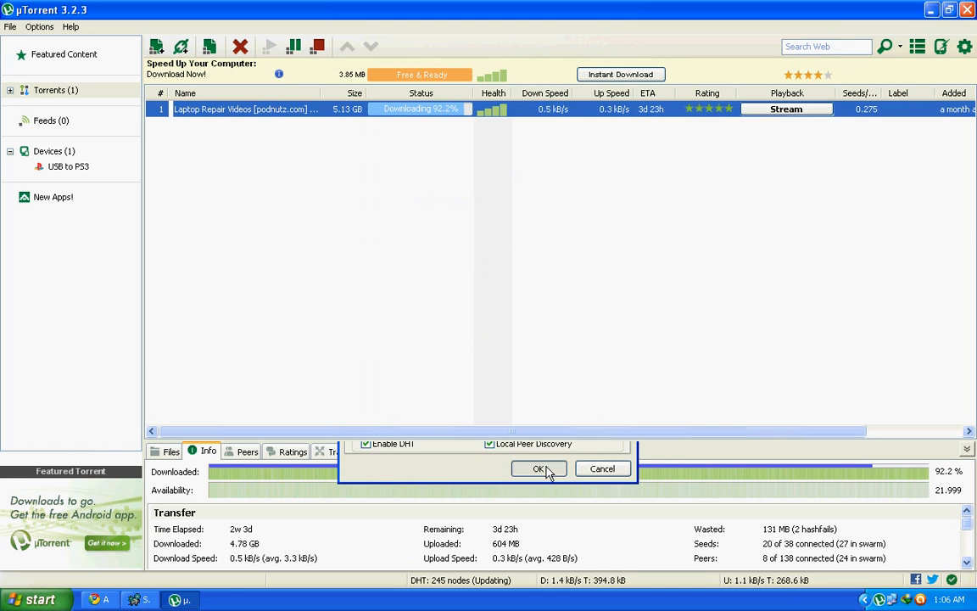
click(538, 468)
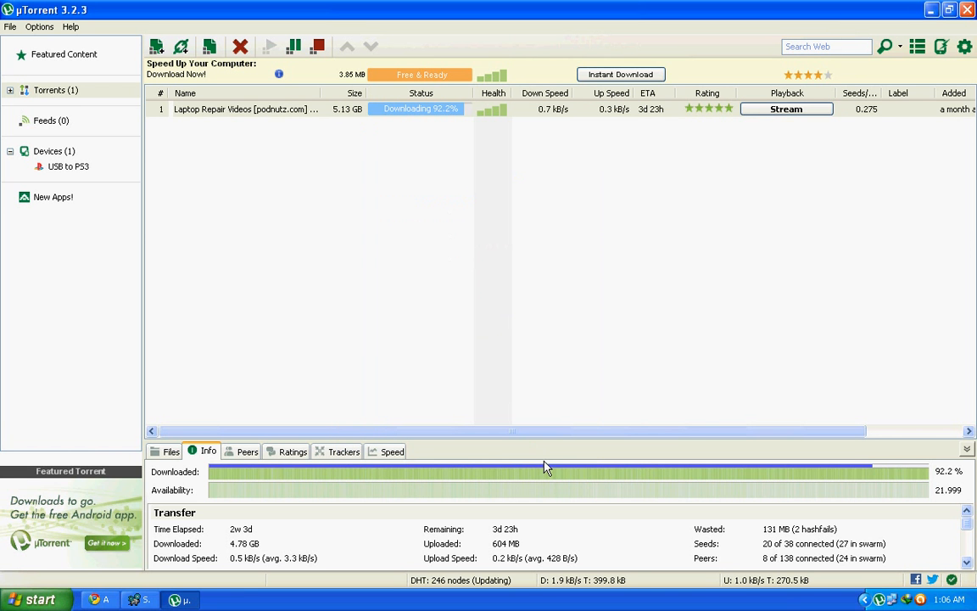